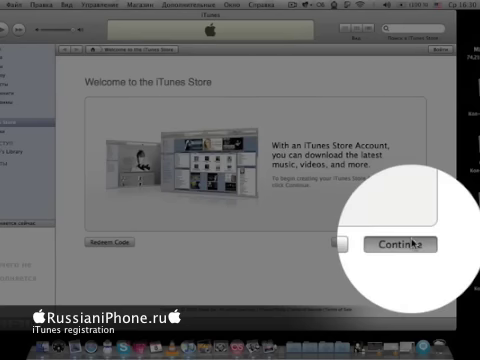
# Continue from the Welcome to the iTunes Store screen to the Terms & Conditions
pyautogui.click(404, 244)
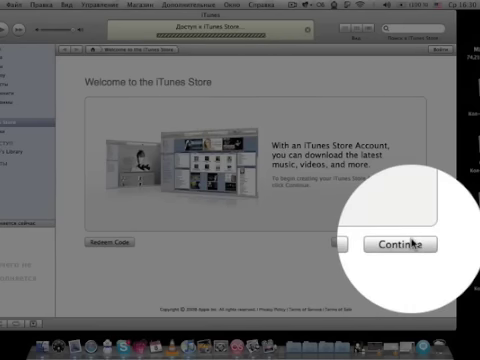
pyautogui.click(408, 244)
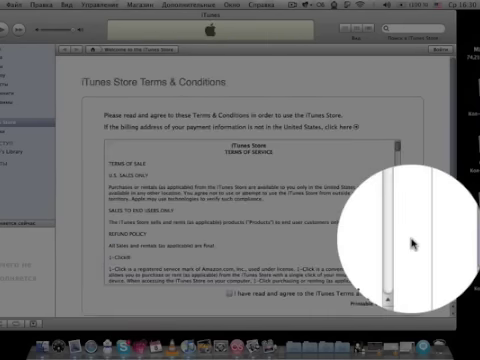
# Scroll through the Terms & Conditions before agreeing and continuing
pyautogui.scroll(-3)
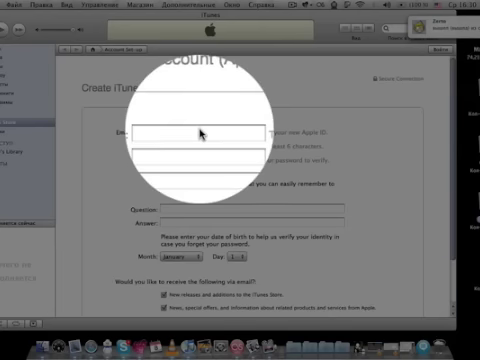
pyautogui.click(196, 132)
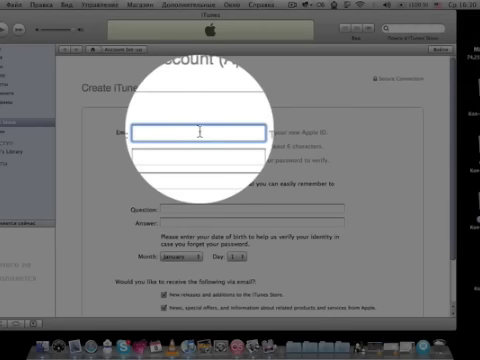
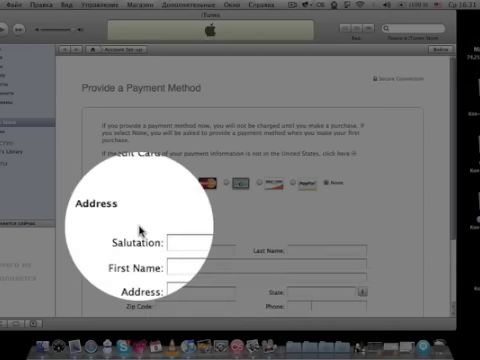
# Enter the billing first and last name in the Address section
pyautogui.scroll(-3)
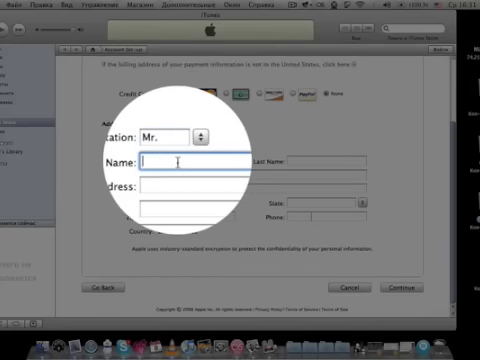
pyautogui.write('Tim')
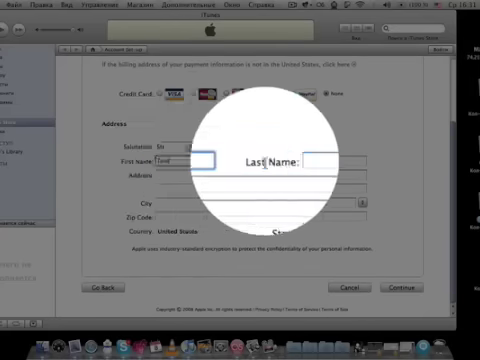
pyautogui.write('Test')
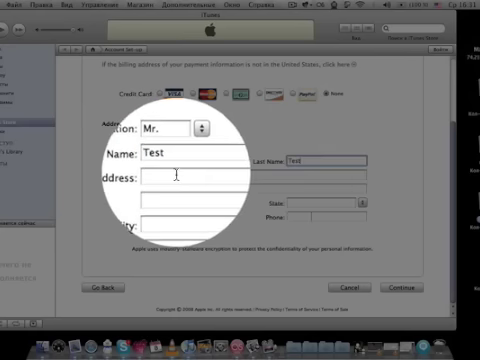
# Enter the street Infinite Loop 1 and the city Cupertino
pyautogui.click(180, 180)
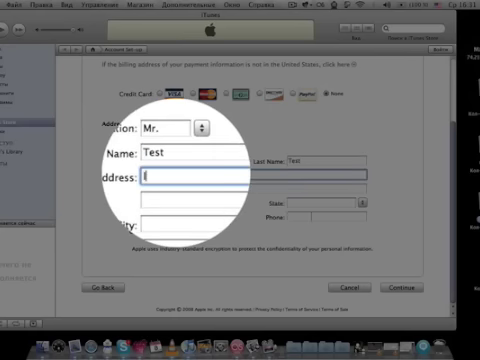
pyautogui.write('Infinite Loop')
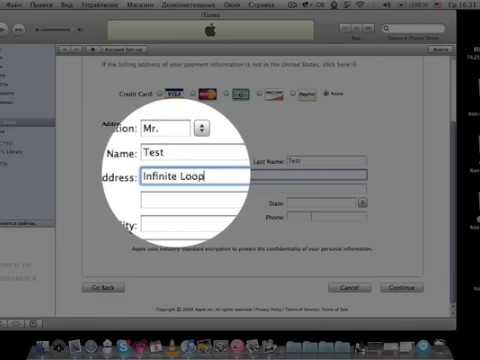
pyautogui.write('1')
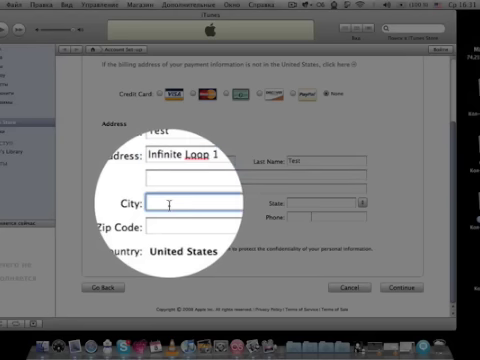
pyautogui.write('Cuo')
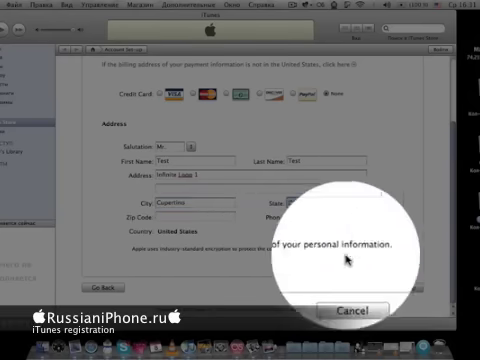
# Enter zip 101, state CA - California and phone 555 555555, then submit the address
pyautogui.click(180, 218)
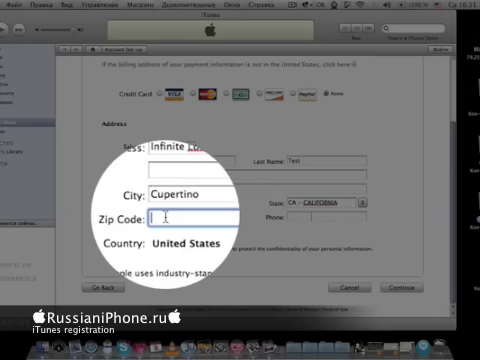
pyautogui.write('10166')
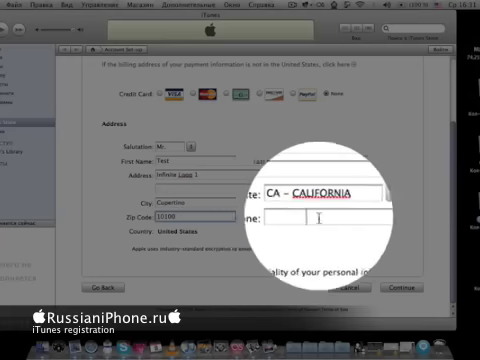
pyautogui.write('555')
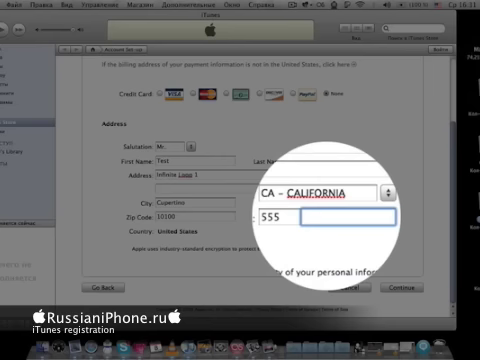
pyautogui.write('555555')
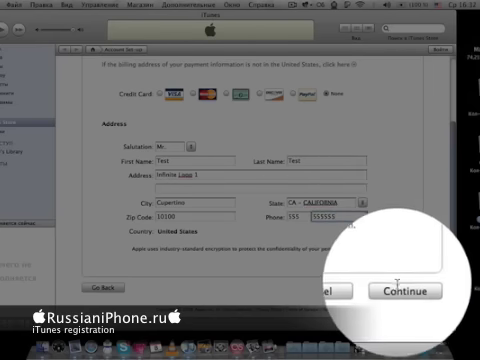
pyautogui.click(406, 290)
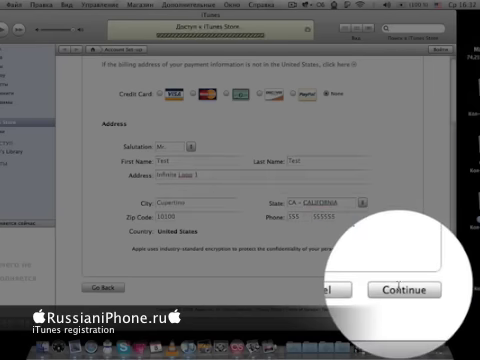